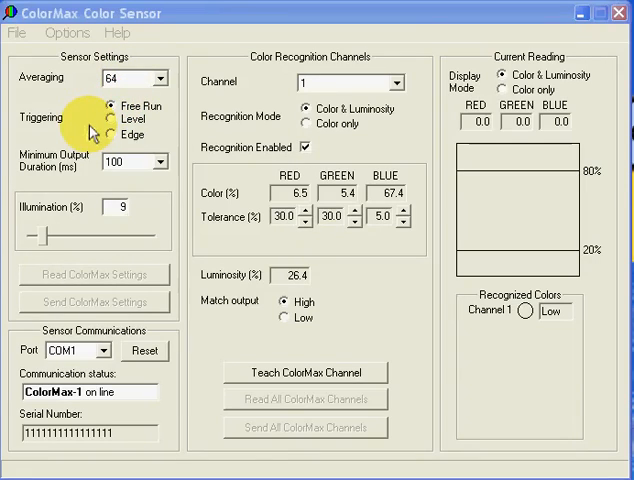
pyautogui.moveTo(90, 160)
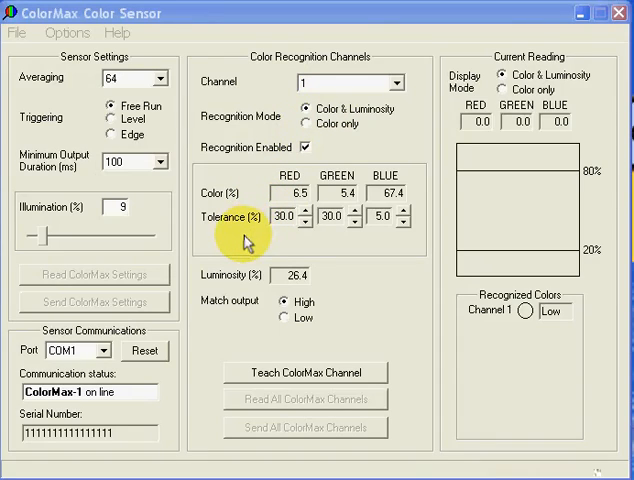
pyautogui.moveTo(250, 277)
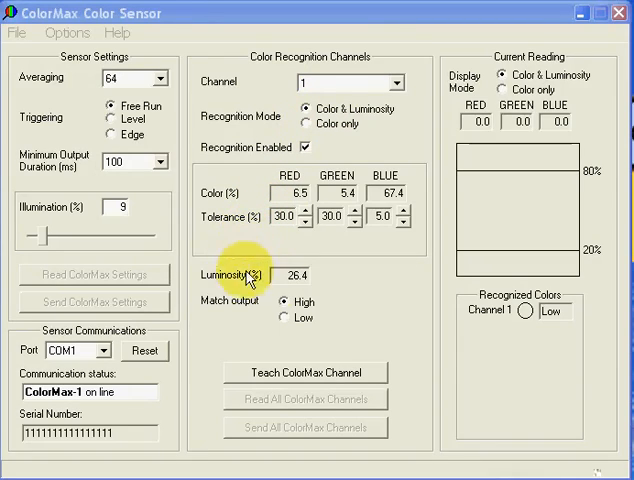